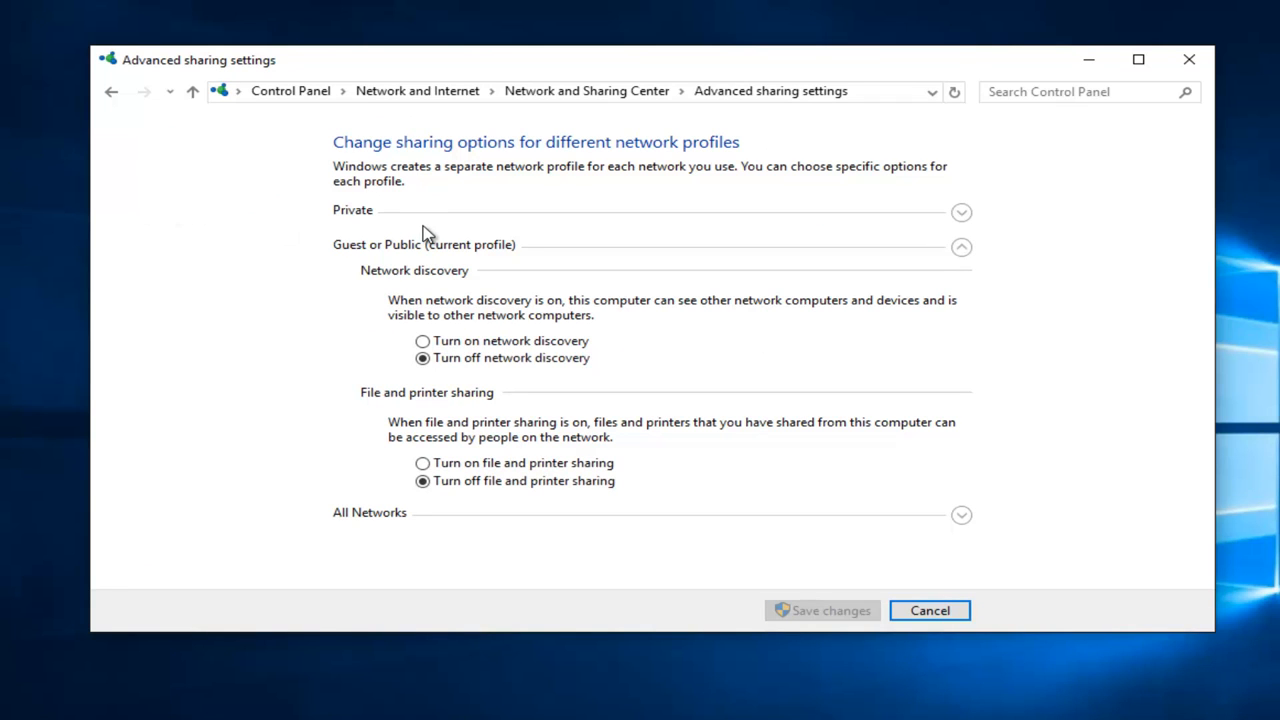
{"action": "mouse_move", "coordinate": [384, 392]}
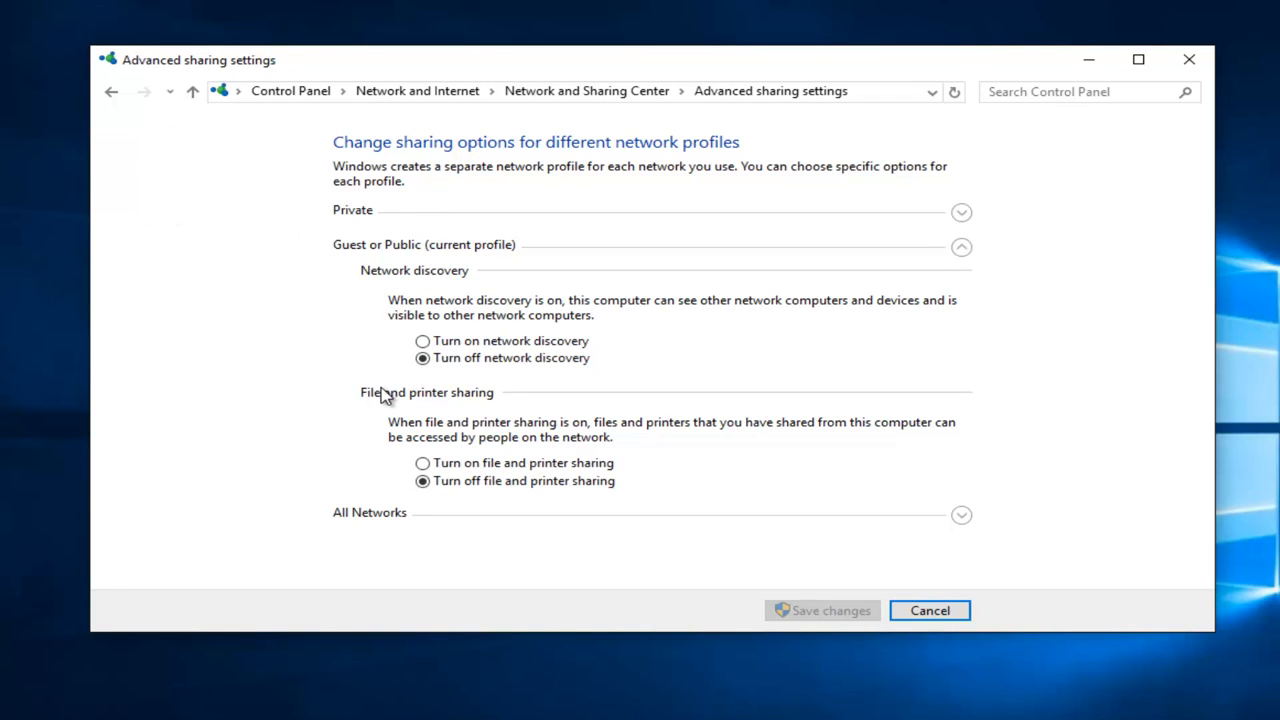
Step: Select 'Turn on file and printer sharing' under the Guest or Public profile
{"action": "left_click", "coordinate": [422, 462]}
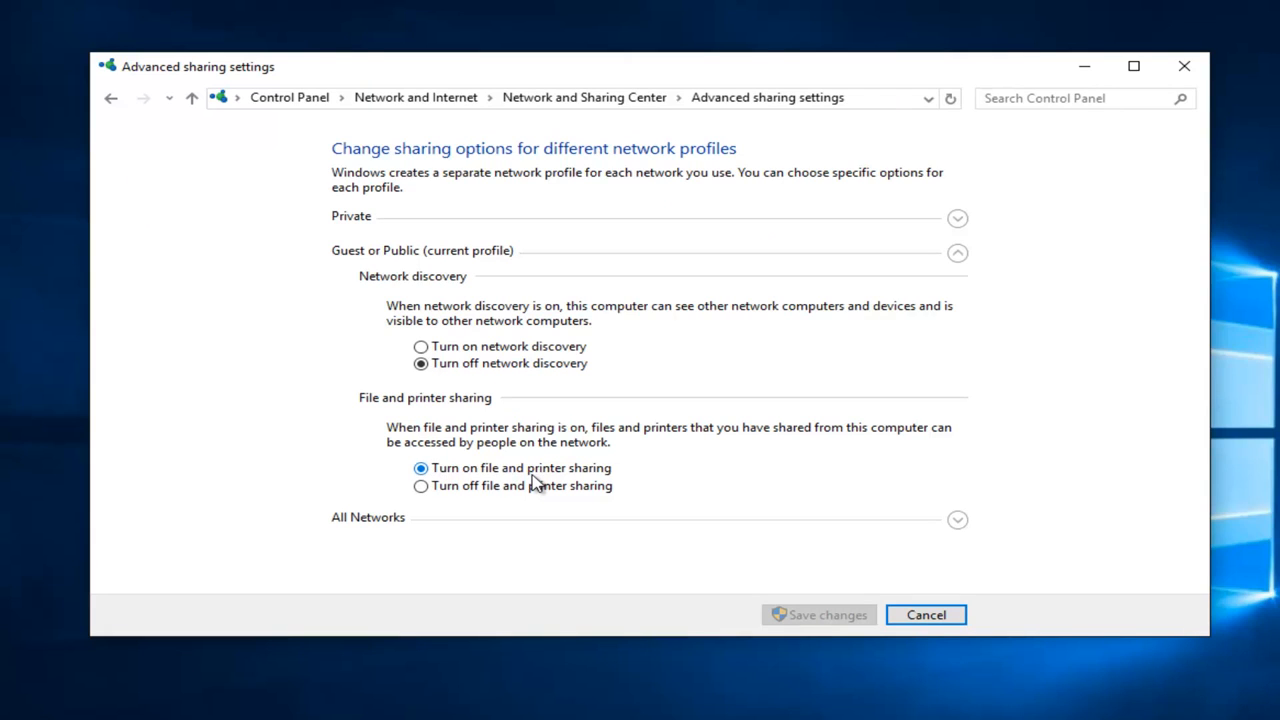